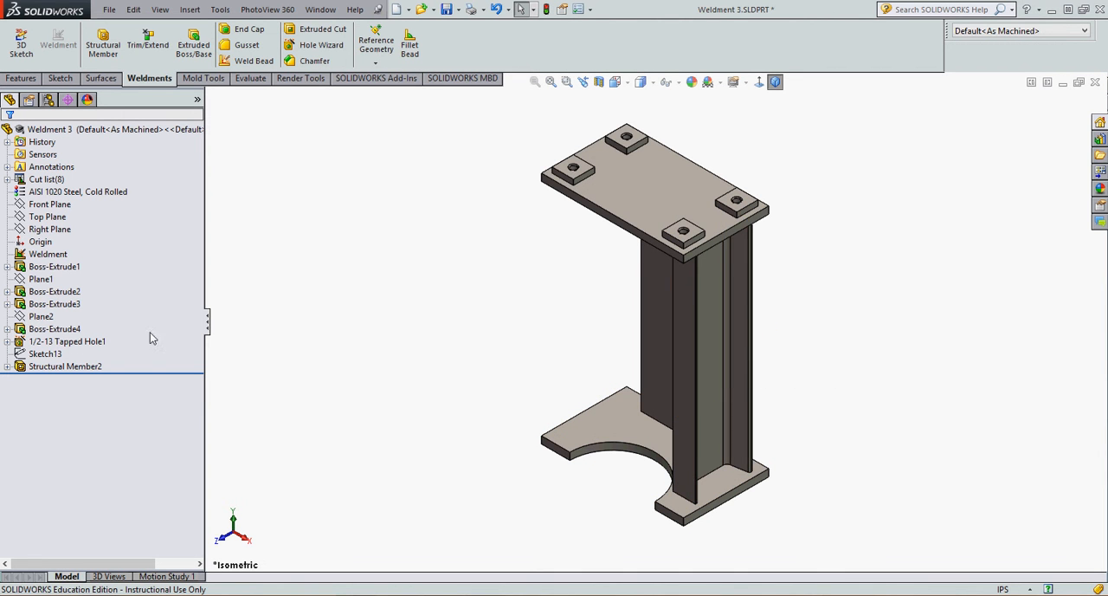
Delete Structural Member2 and Sketch13 together with their dependent items.
{"action": "left_click", "coordinate": [45, 353]}
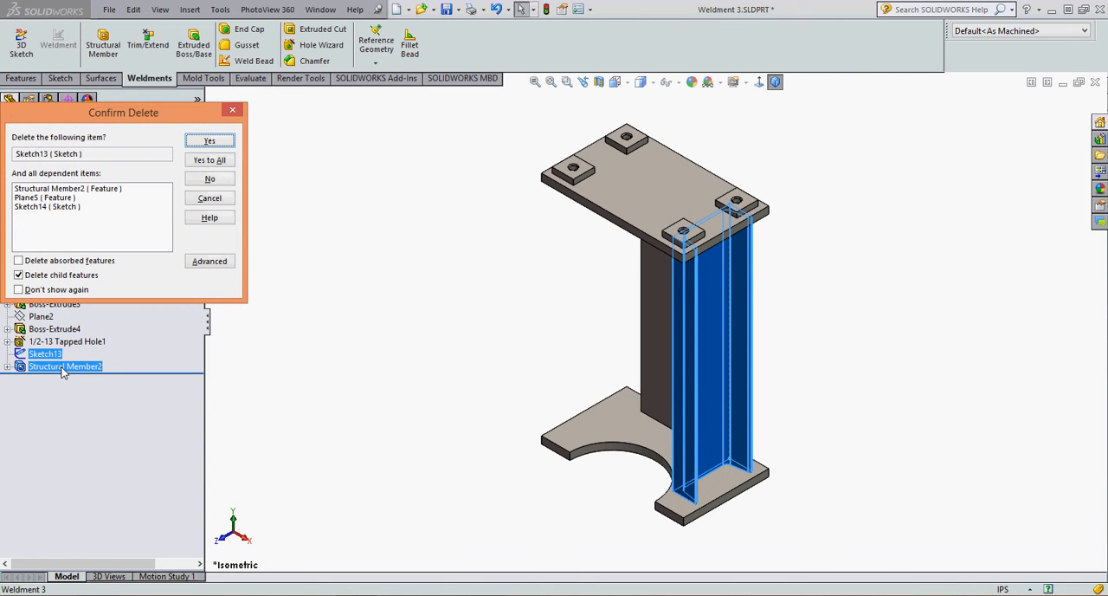
{"action": "left_click", "coordinate": [208, 141]}
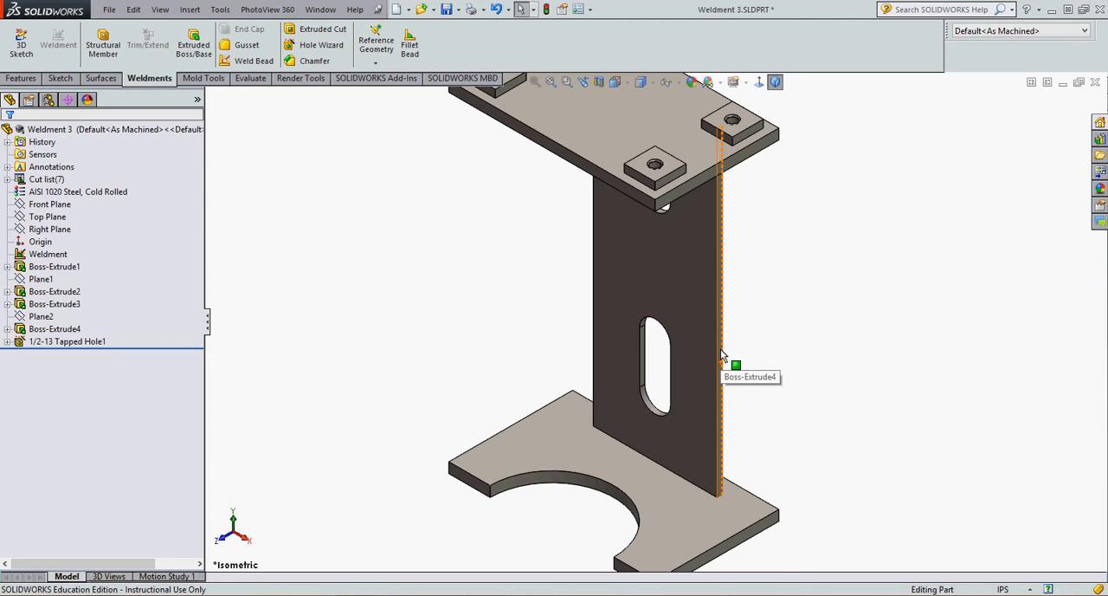
Create Sketch17 by converting the vertical plate's edge into a 15 1/2" sketch line and exit.
{"action": "right_click", "coordinate": [718, 355]}
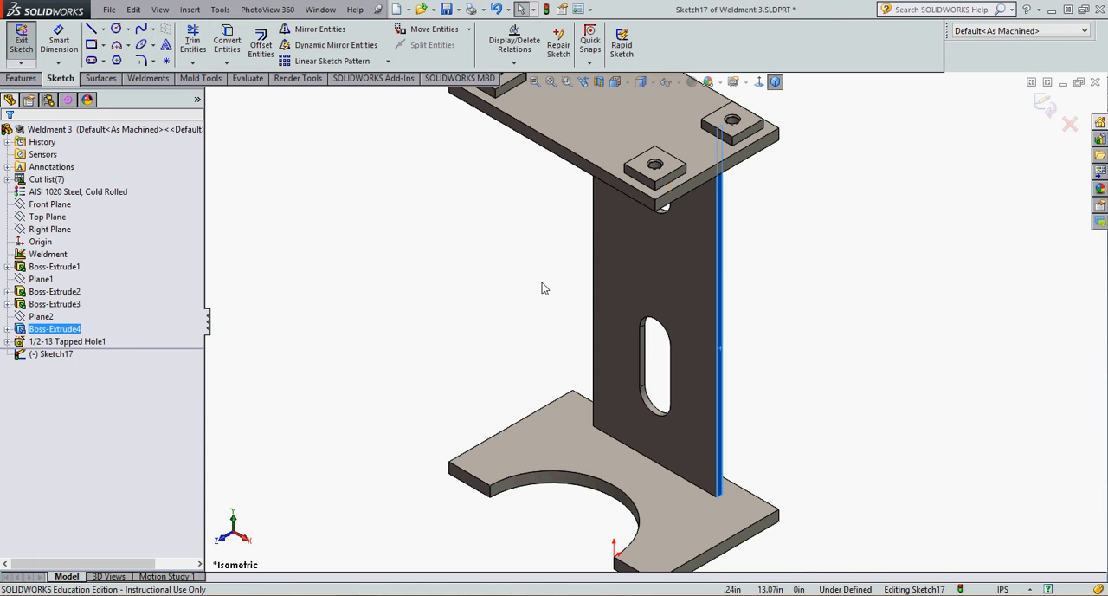
{"action": "left_click", "coordinate": [328, 114]}
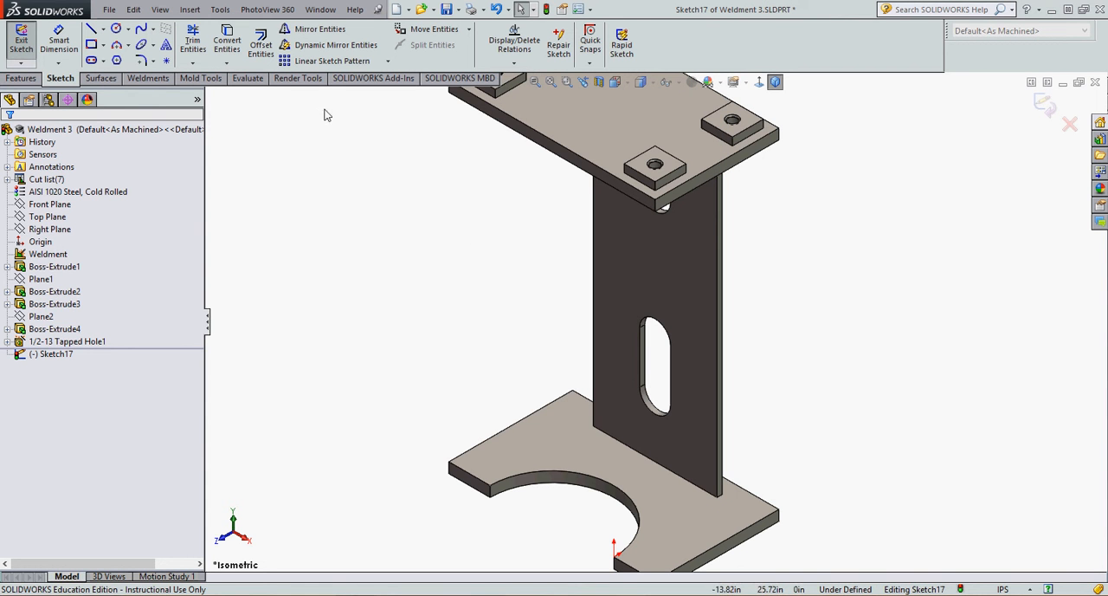
{"action": "left_click", "coordinate": [225, 42]}
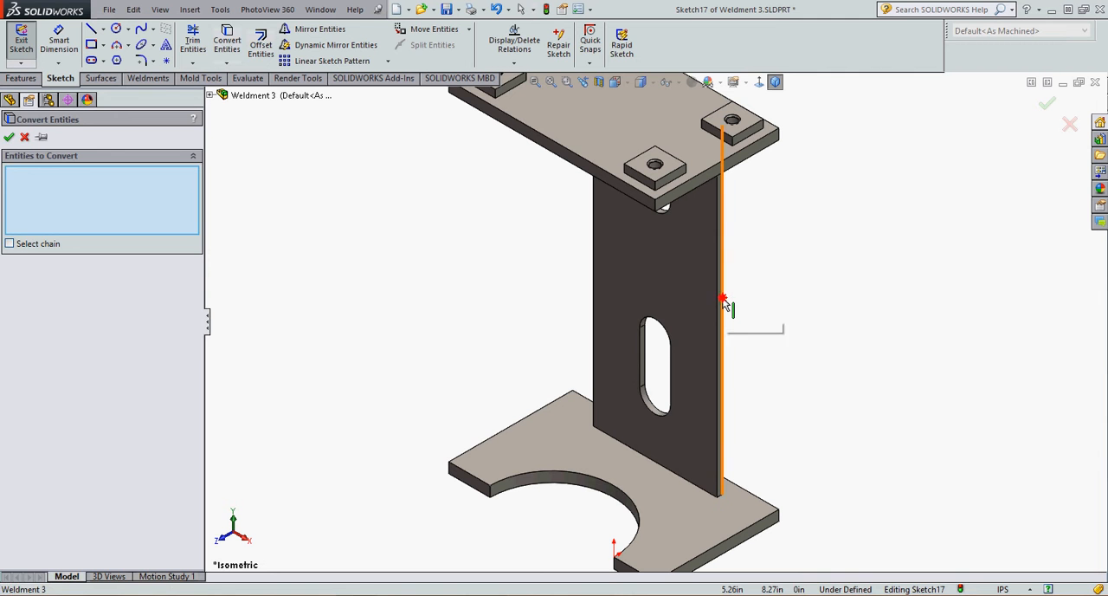
{"action": "left_click", "coordinate": [11, 137]}
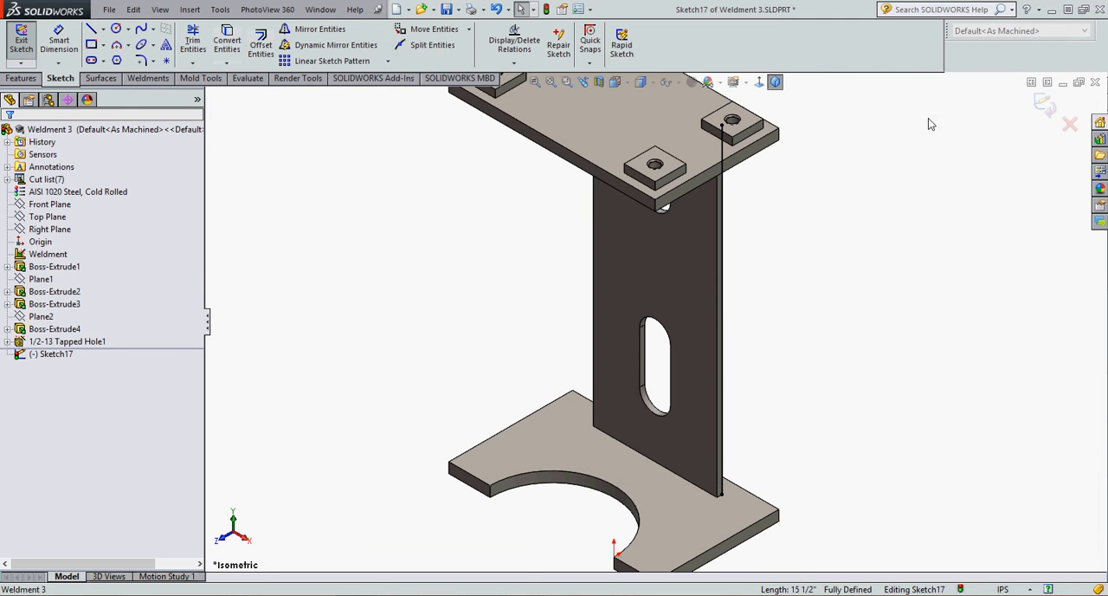
{"action": "left_click", "coordinate": [20, 42]}
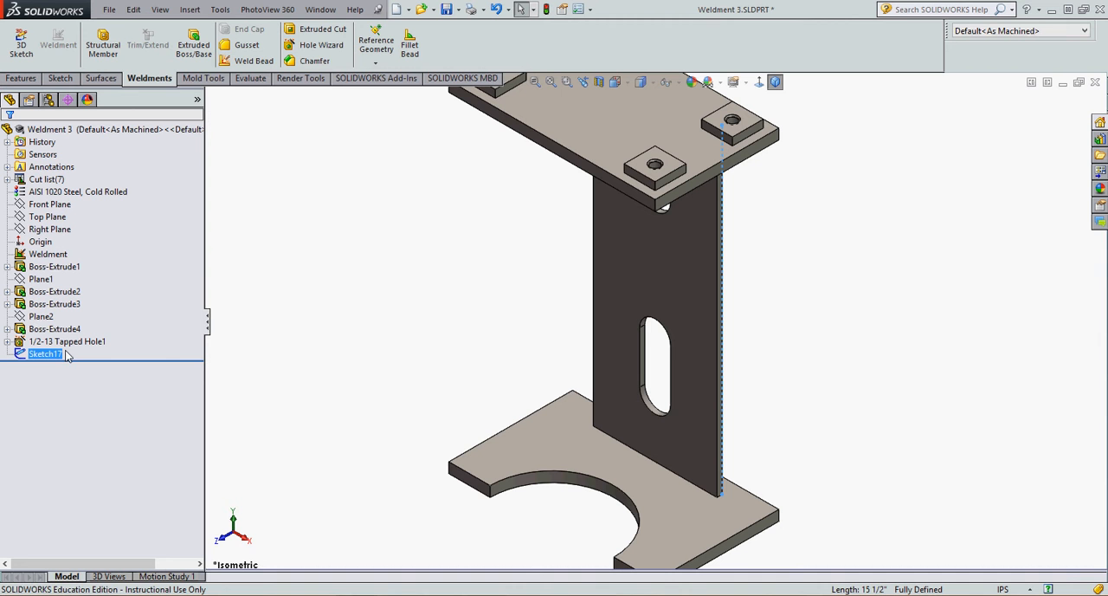
{"action": "mouse_move", "coordinate": [102, 43]}
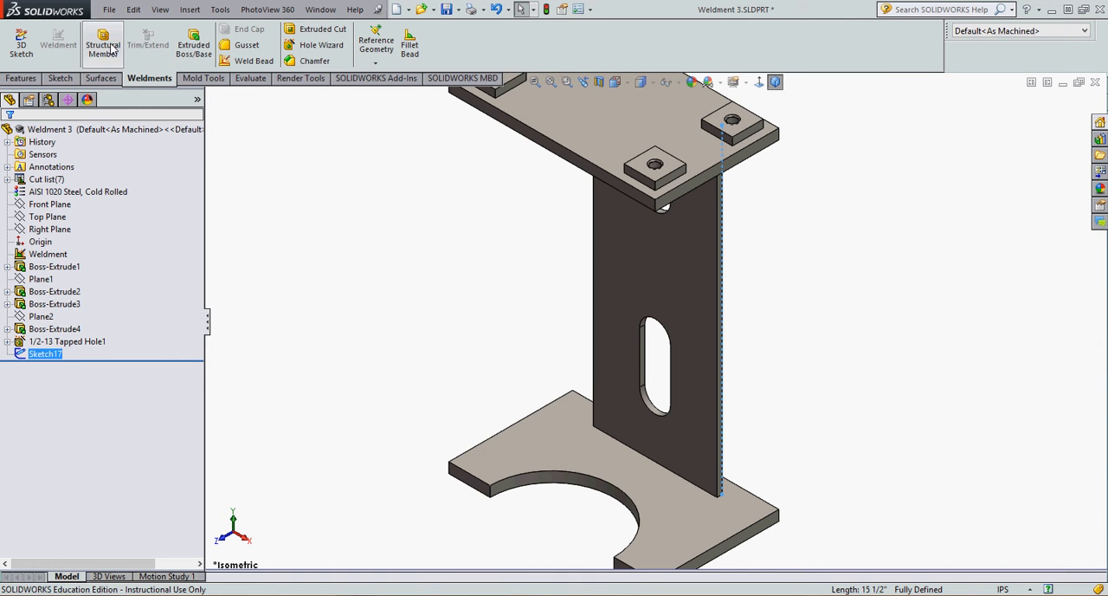
{"action": "mouse_move", "coordinate": [102, 43]}
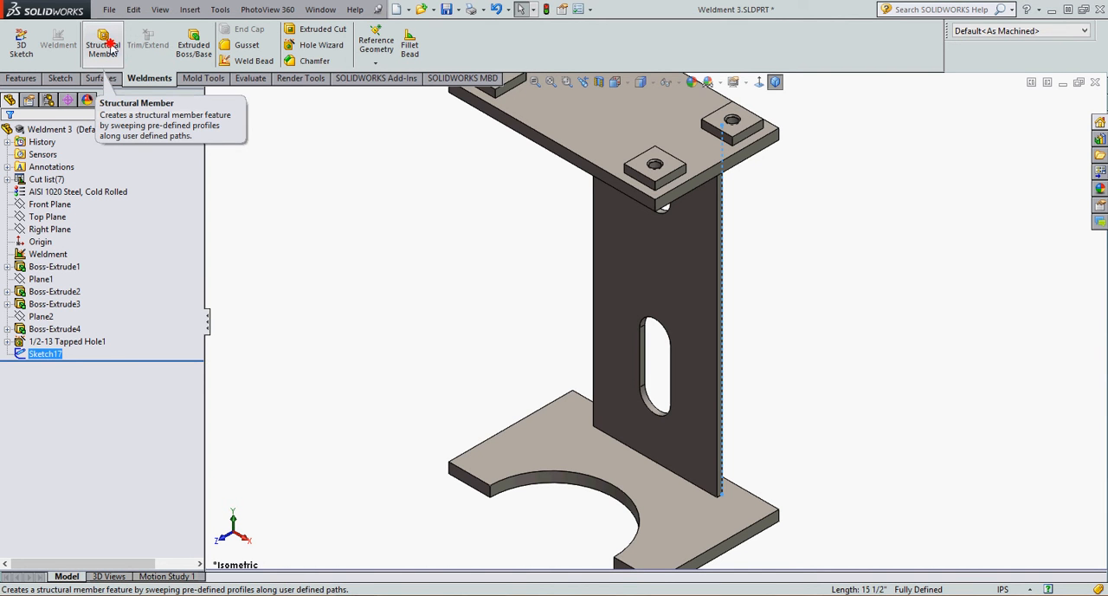
Start a Structural Member on Sketch17 with ansi inch C-channel C4x5.4 profile.
{"action": "left_click", "coordinate": [102, 45]}
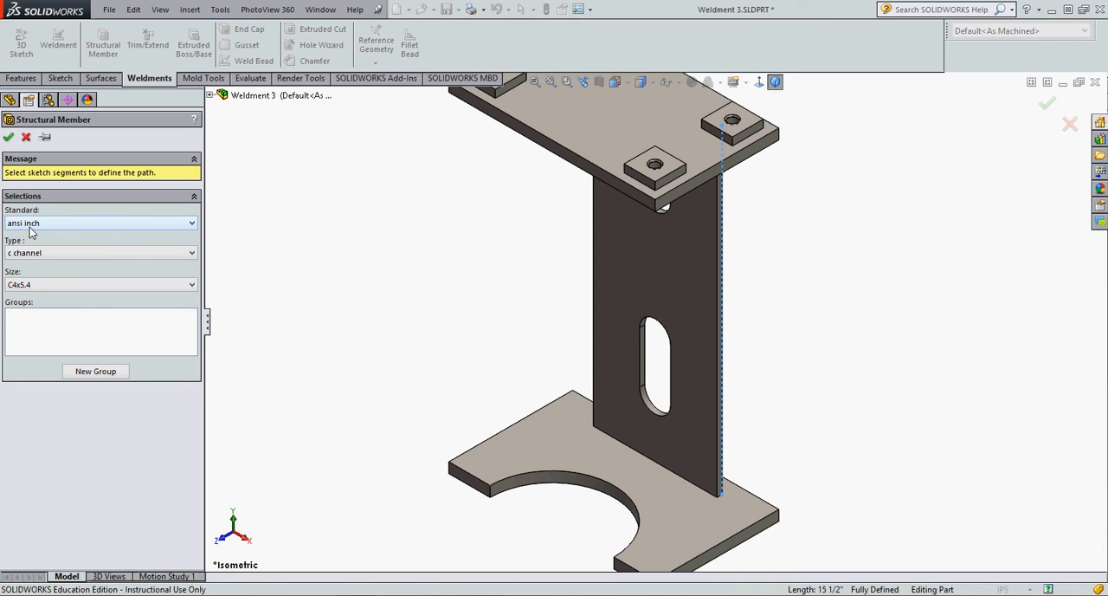
{"action": "mouse_move", "coordinate": [38, 287]}
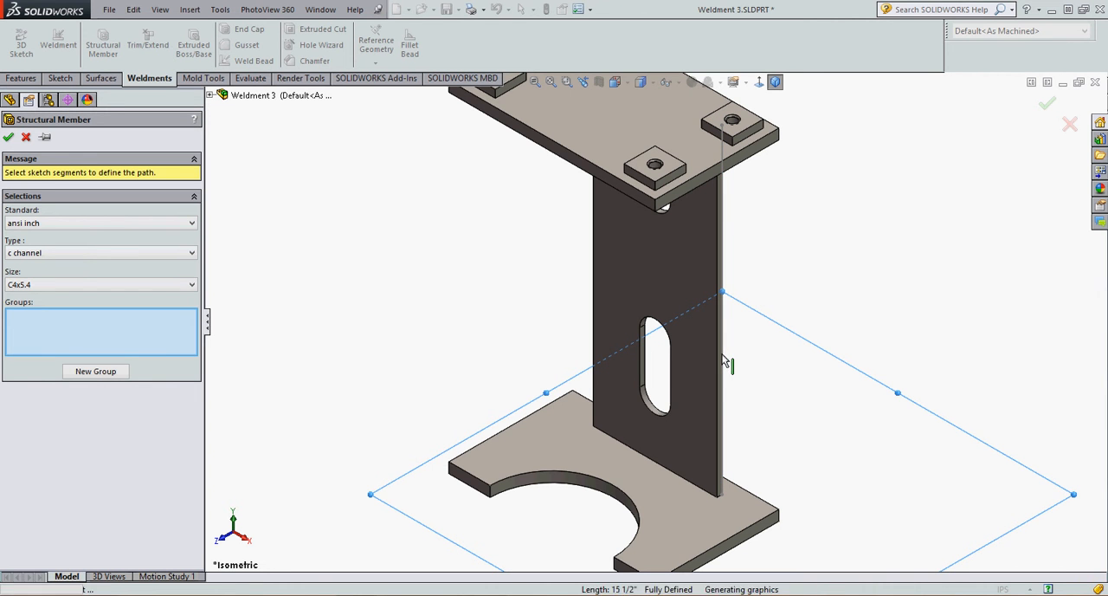
Use Line2@Sketch17 as the Group1 path so the C4x5.4 channel previews along it.
{"action": "left_click", "coordinate": [723, 303]}
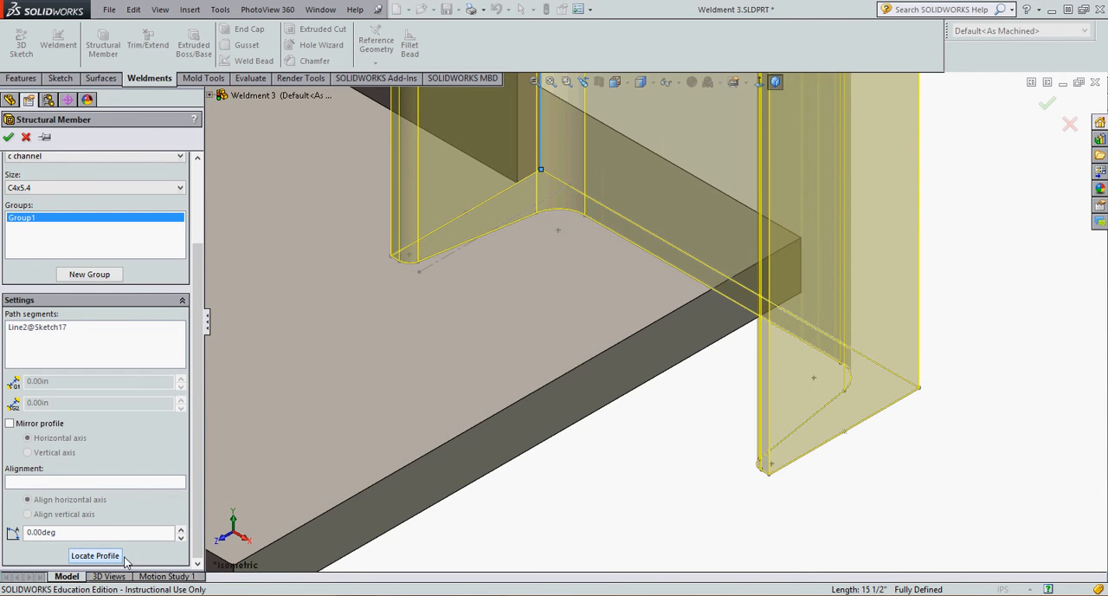
{"action": "mouse_move", "coordinate": [928, 398]}
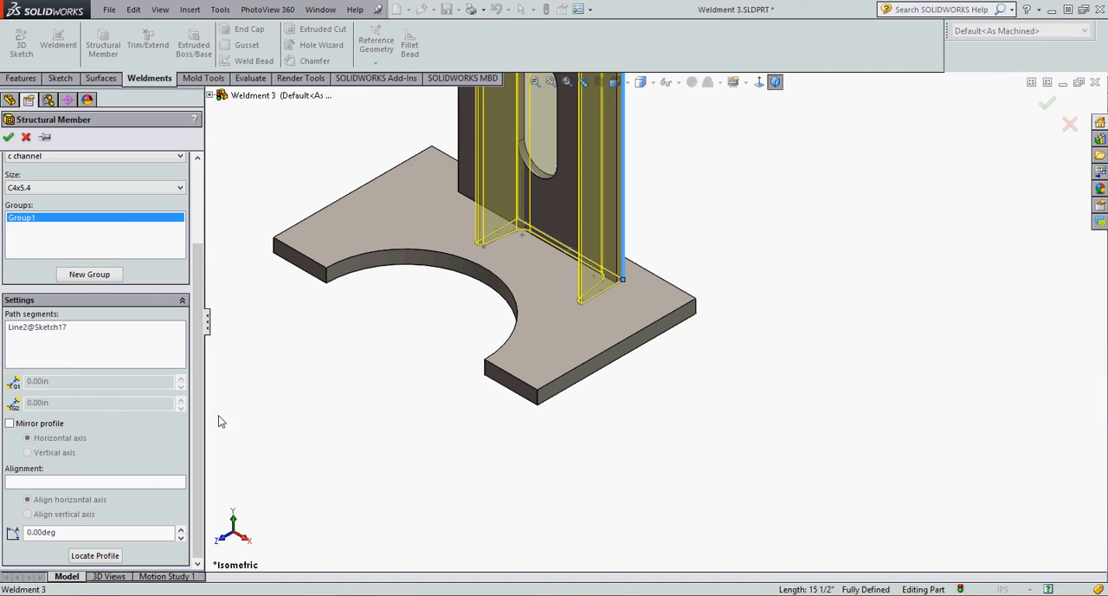
{"action": "mouse_move", "coordinate": [31, 488]}
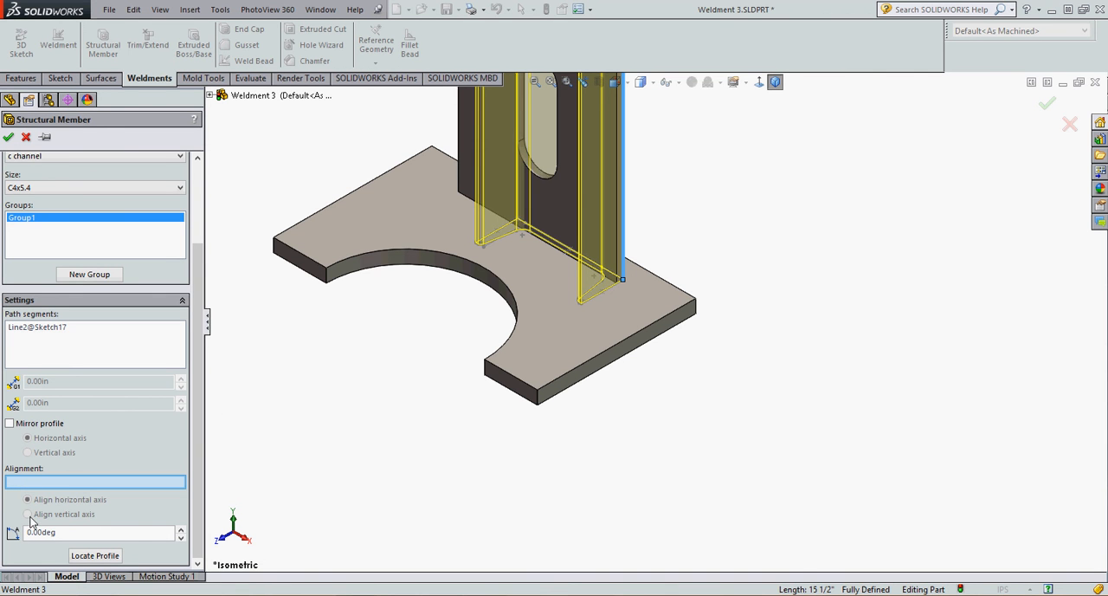
{"action": "mouse_move", "coordinate": [561, 388]}
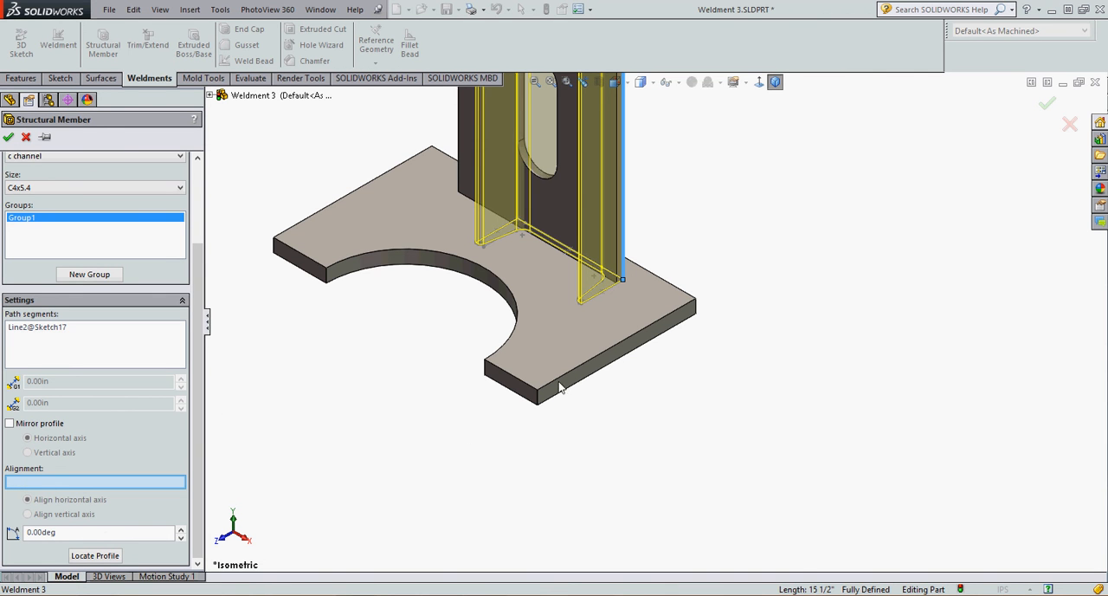
Align the channel's vertical axis to the base plate's front edge.
{"action": "left_click", "coordinate": [562, 384]}
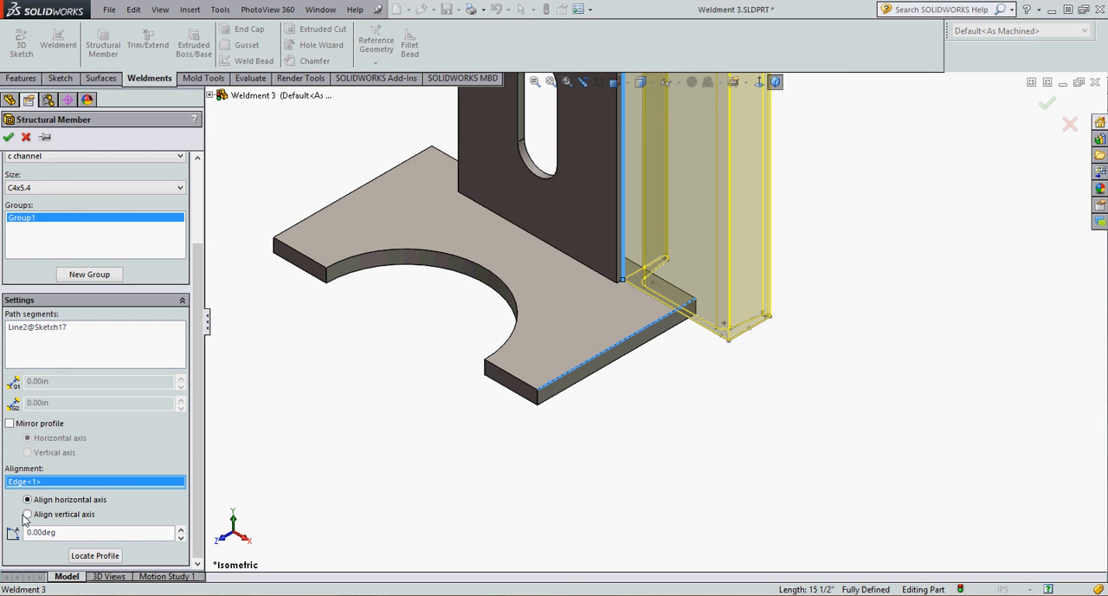
{"action": "left_click", "coordinate": [28, 513]}
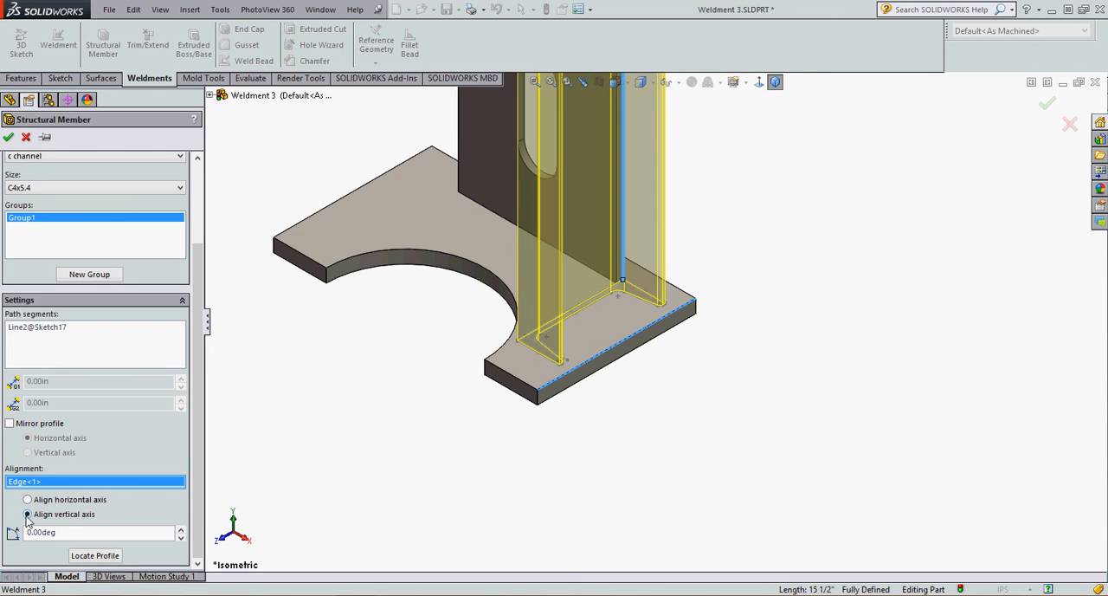